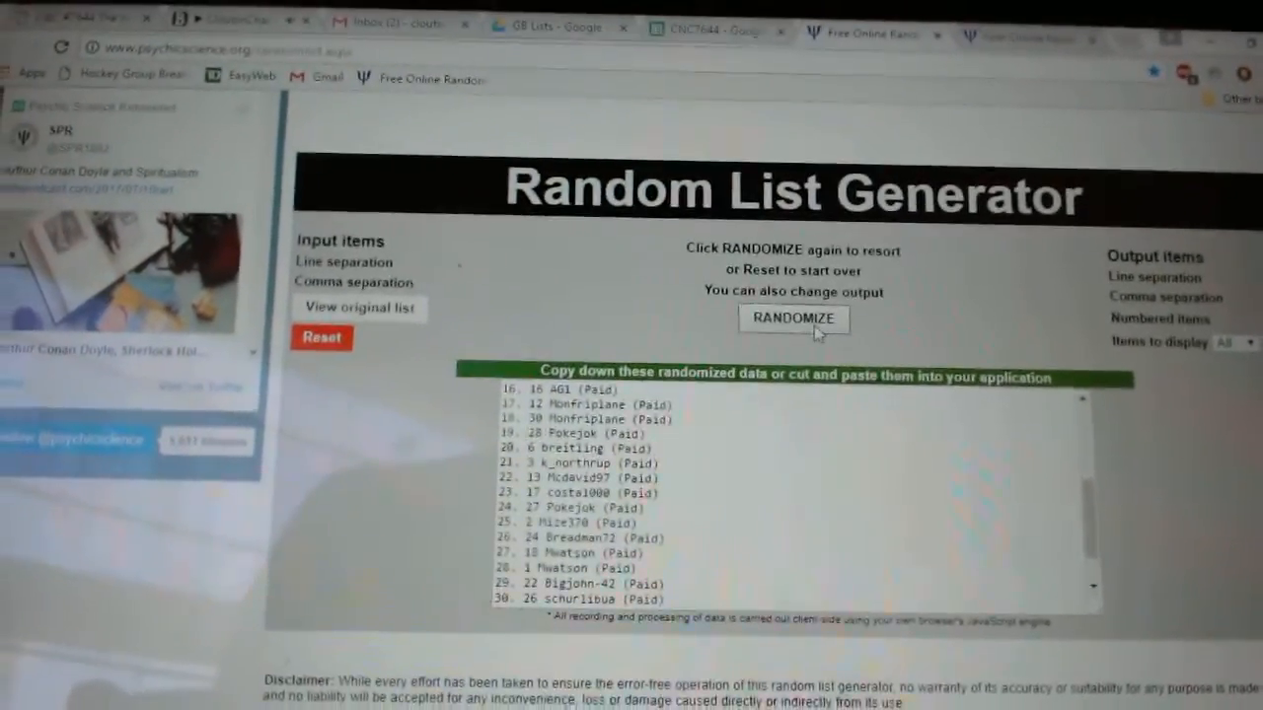
- Reshuffle the player names twice, then randomize the hockey team names into a fresh order
{"action": "left_click", "coordinate": [793, 320]}
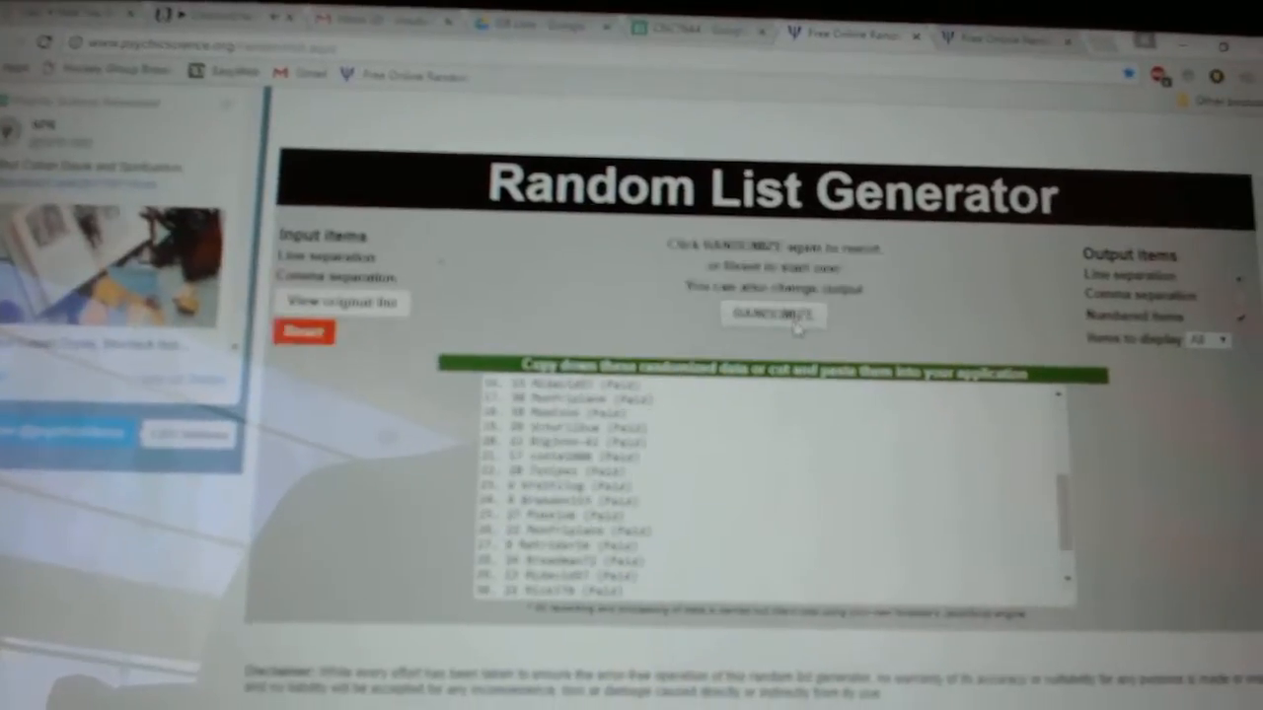
{"action": "left_click", "coordinate": [773, 316]}
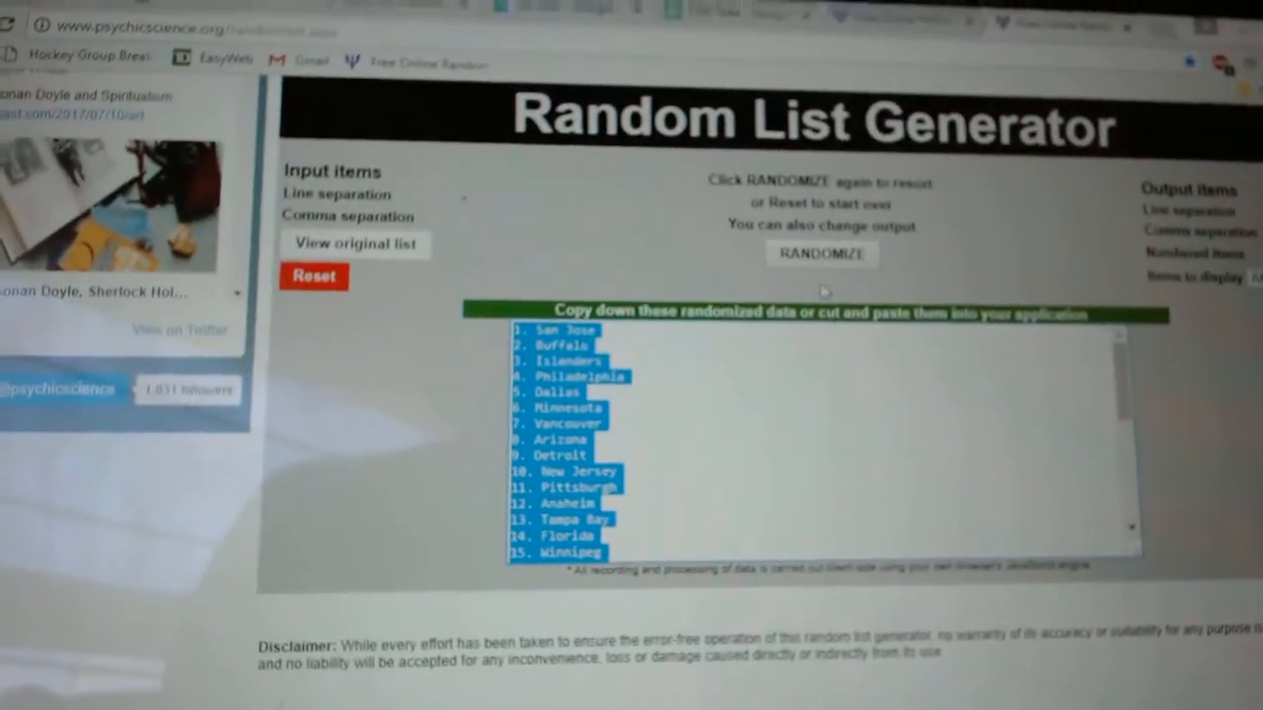
{"action": "left_click", "coordinate": [821, 252]}
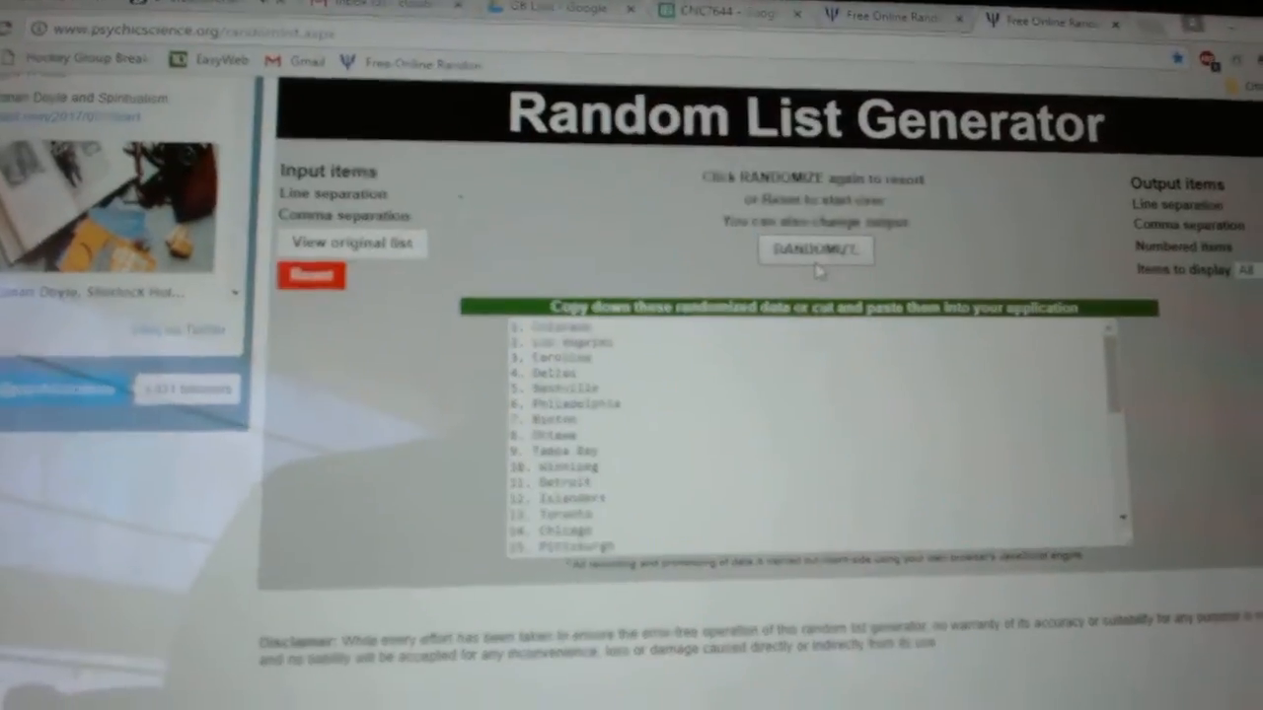